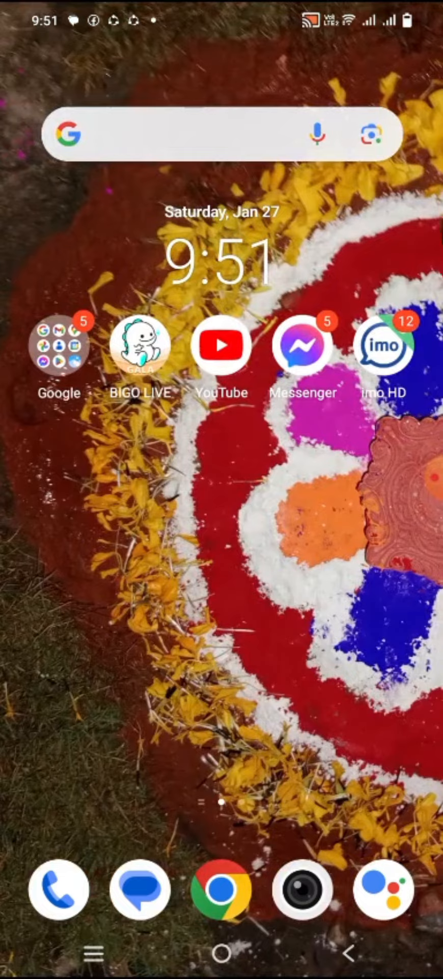
- Open the Play Store and search 'goog' to get Google Drive suggestions
{"action": "left_click", "coordinate": [58, 345]}
{"action": "type", "text": "goog"}
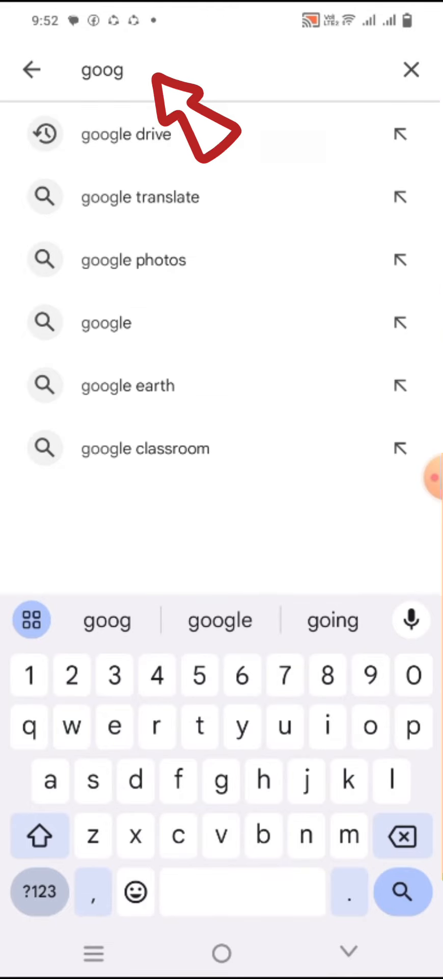
- Pick the 'google drive' suggestion and start the Google Drive update
{"action": "left_click", "coordinate": [126, 134]}
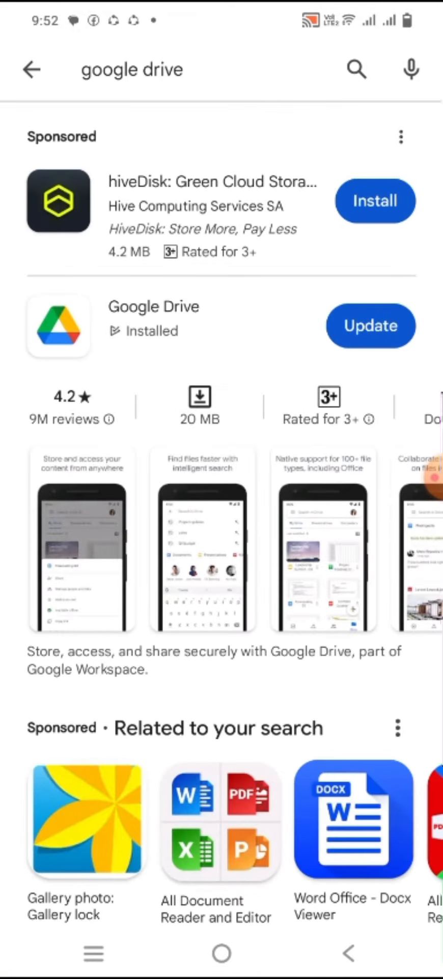
{"action": "left_click", "coordinate": [371, 325]}
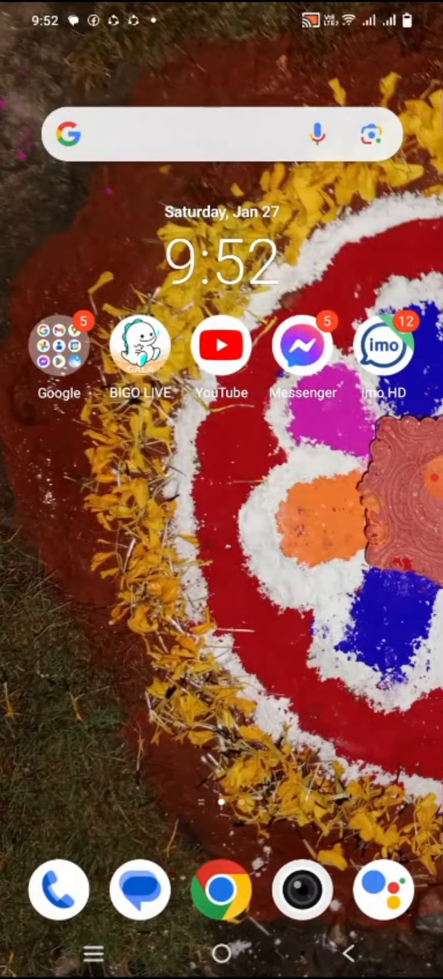
{"action": "left_click", "coordinate": [58, 345]}
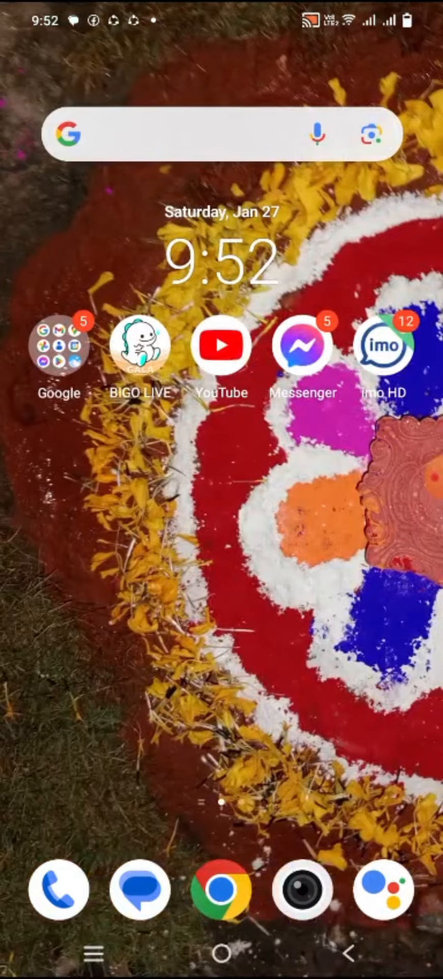
{"action": "left_click", "coordinate": [221, 345]}
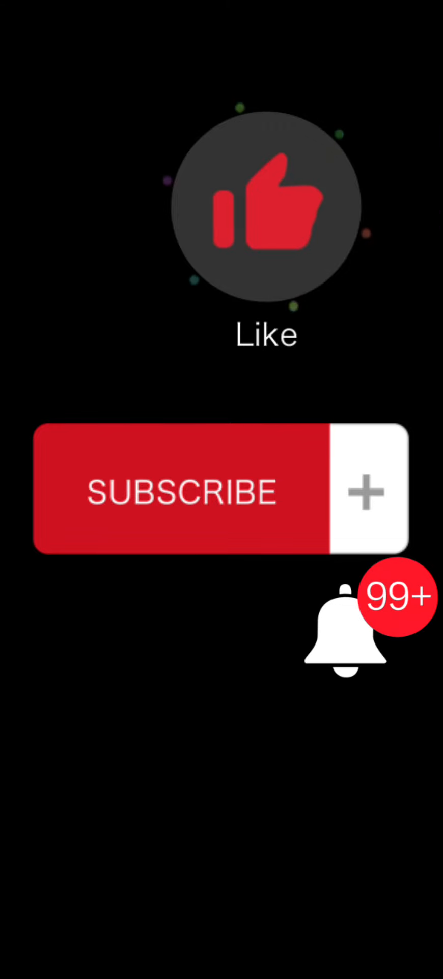